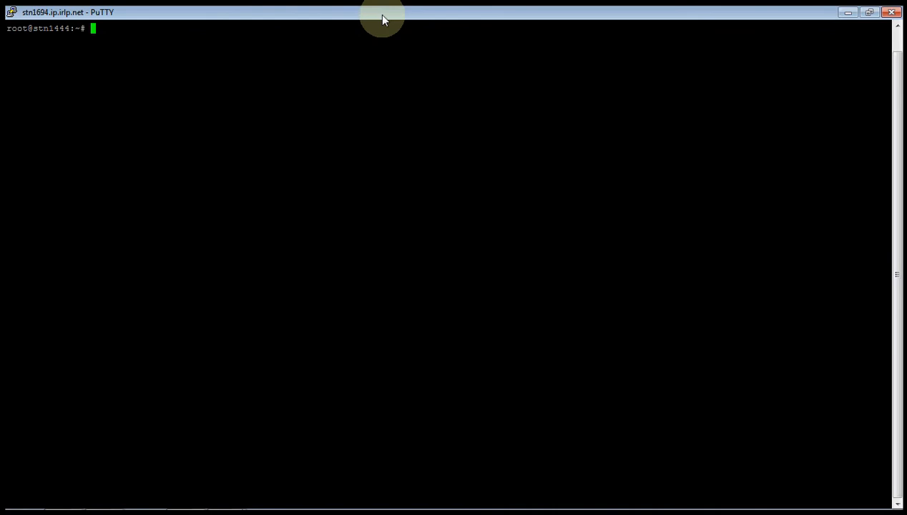
Launch alsamixer from the root shell prompt.
type("alsa")
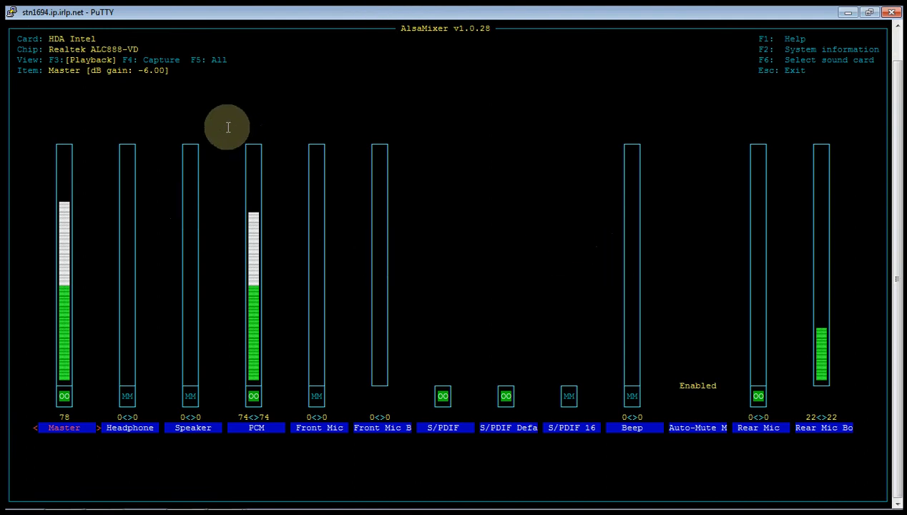
mouse_move(166, 111)
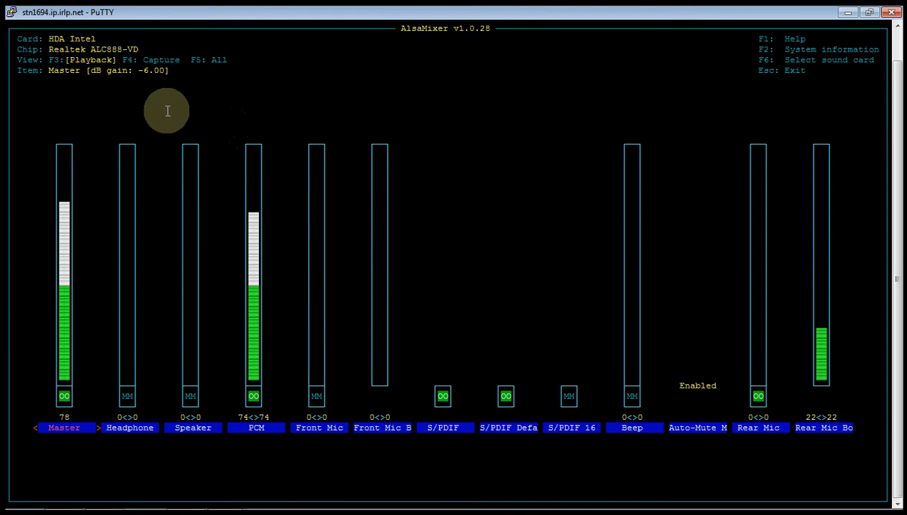
mouse_move(106, 37)
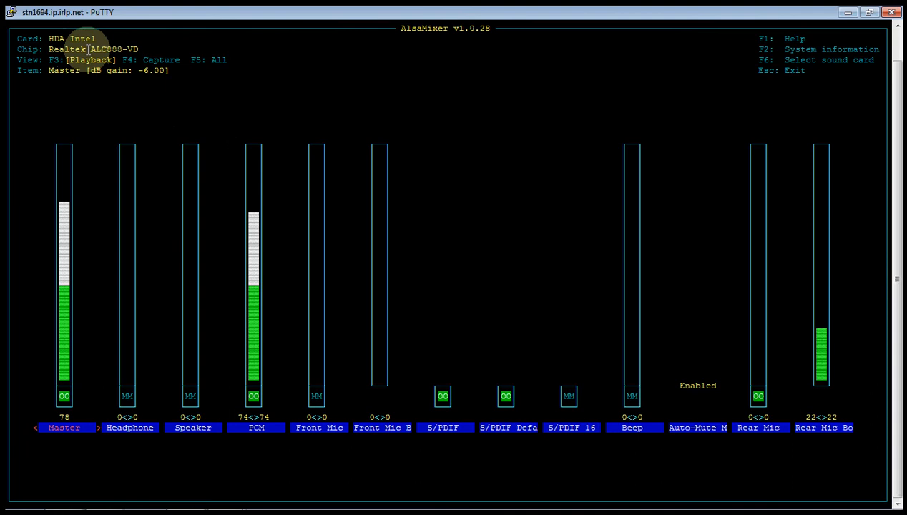
mouse_move(89, 86)
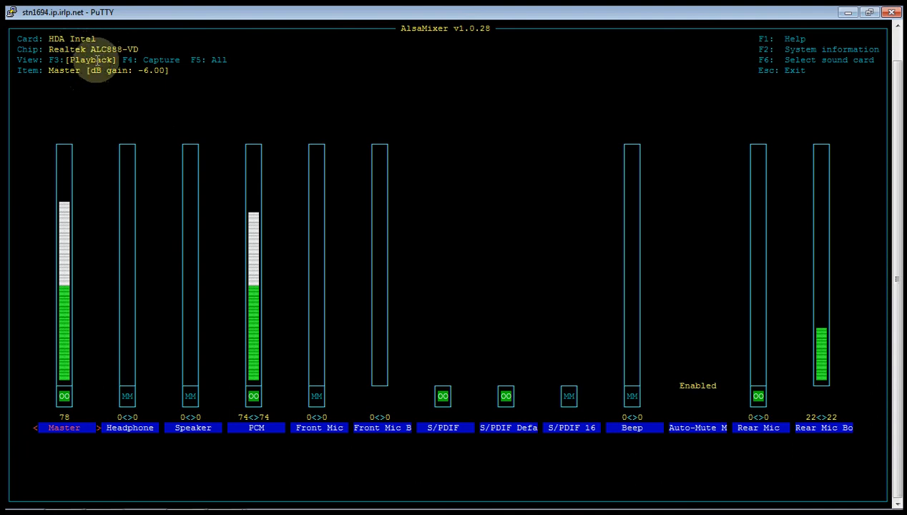
mouse_move(244, 99)
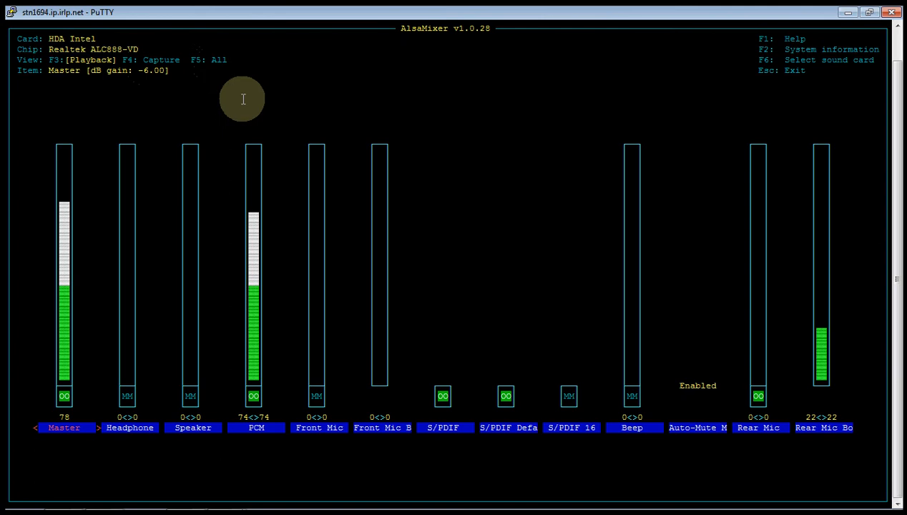
mouse_move(243, 97)
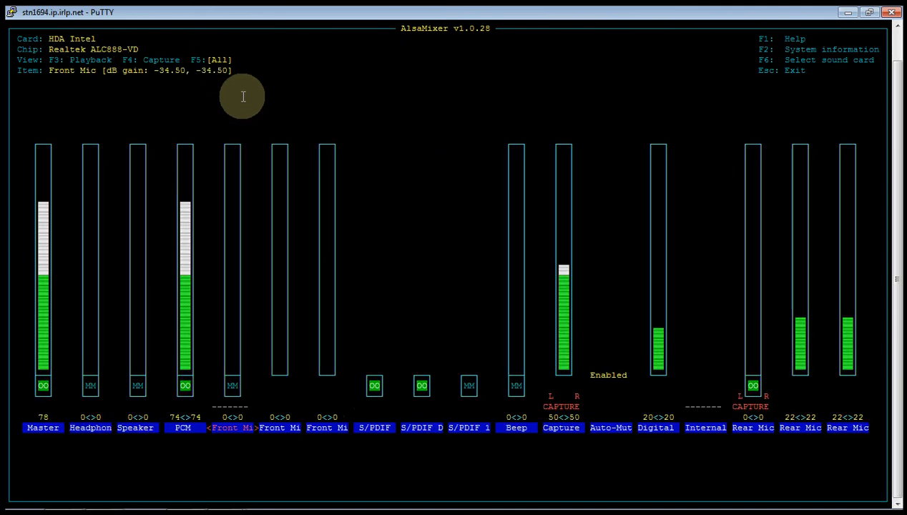
key("F3")
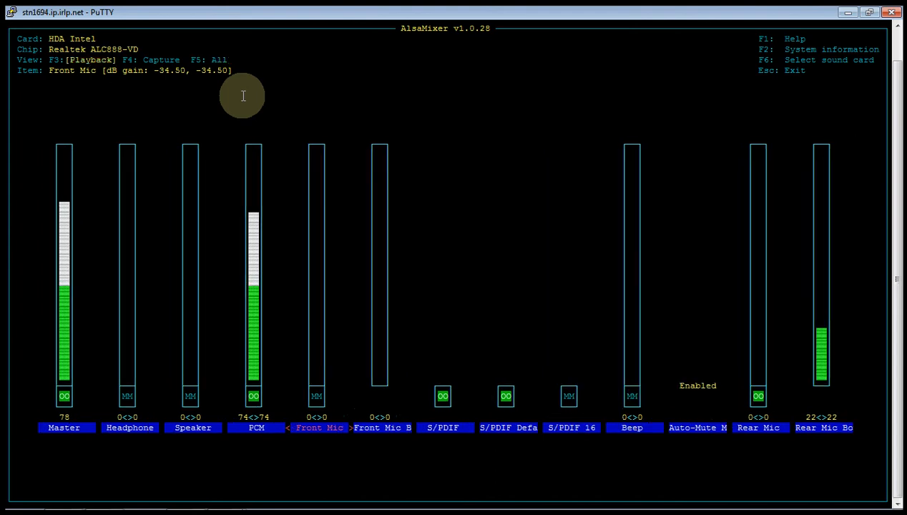
key("F5")
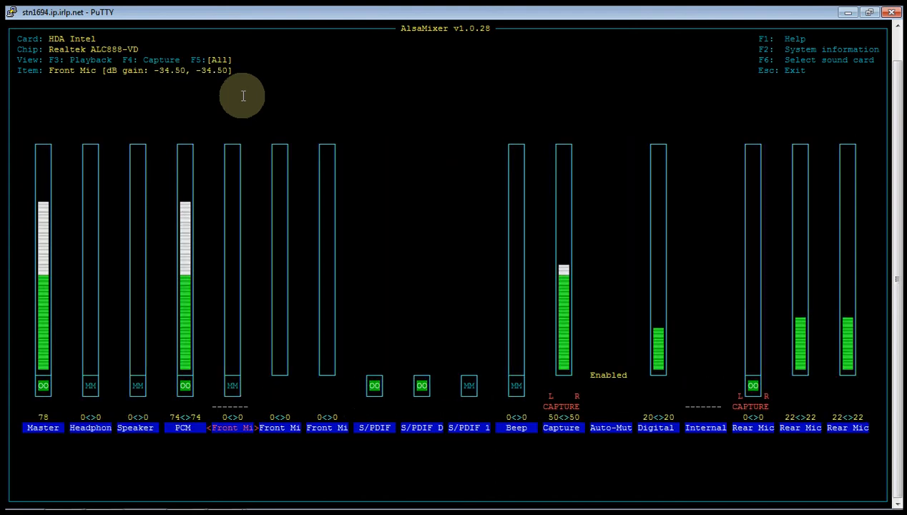
key("F4")
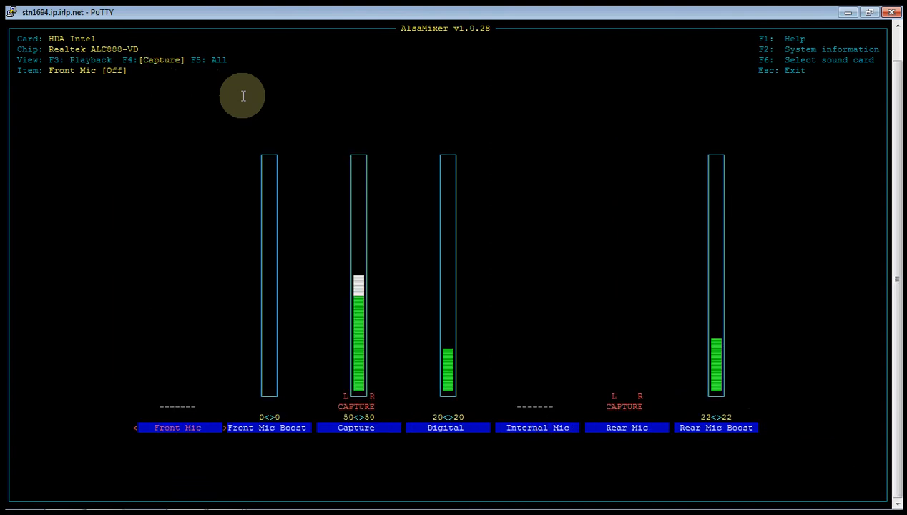
key("F5")
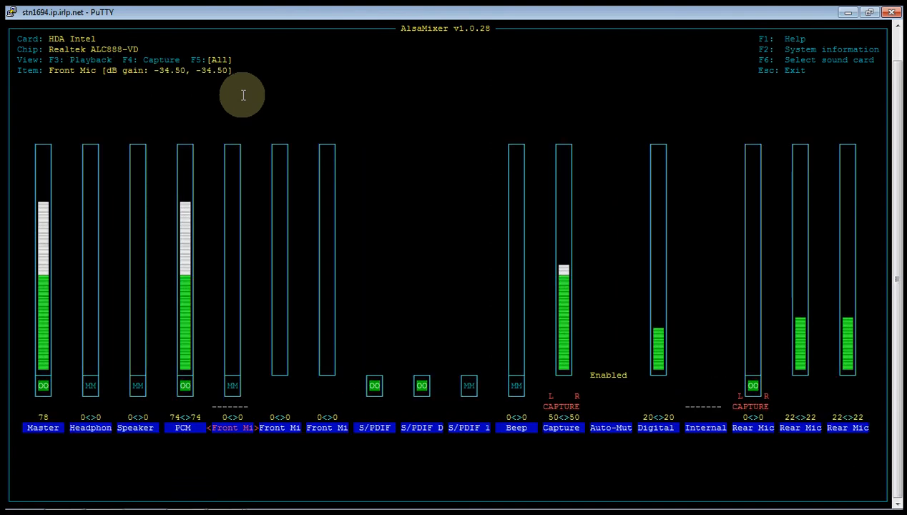
key("F3")
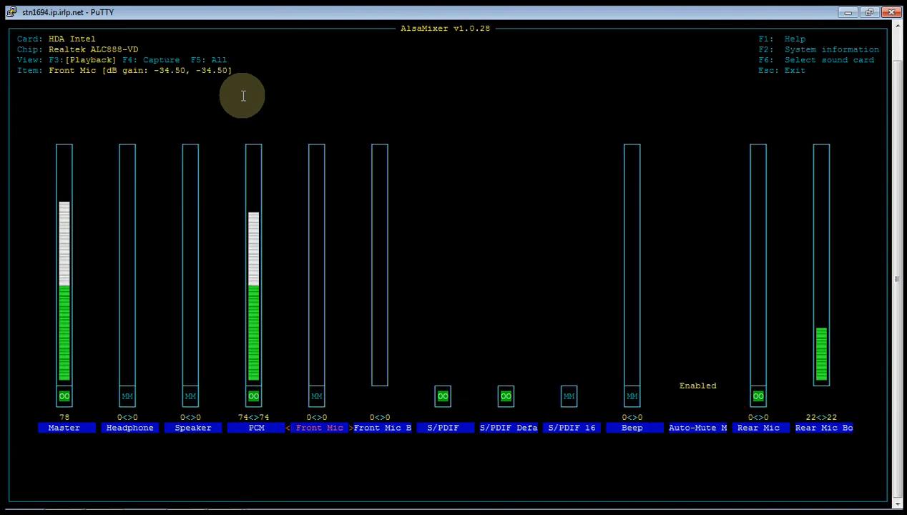
key("F5")
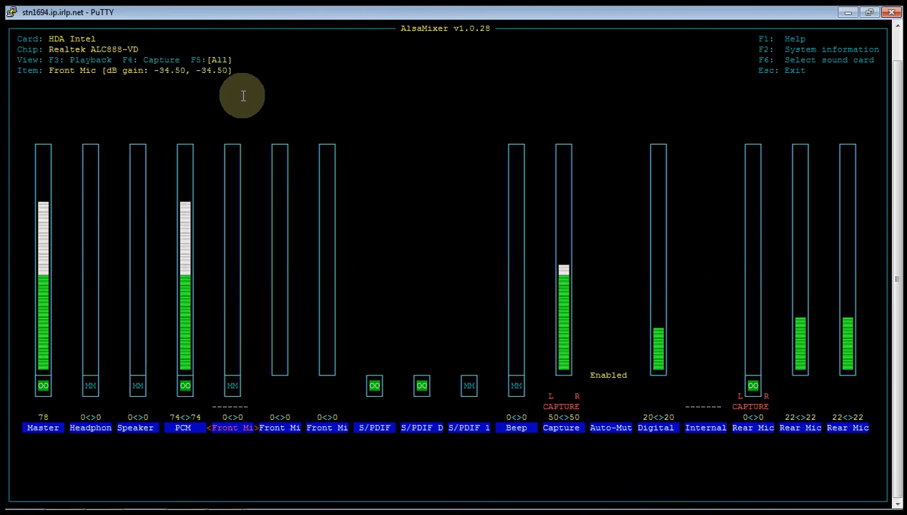
key("F3")
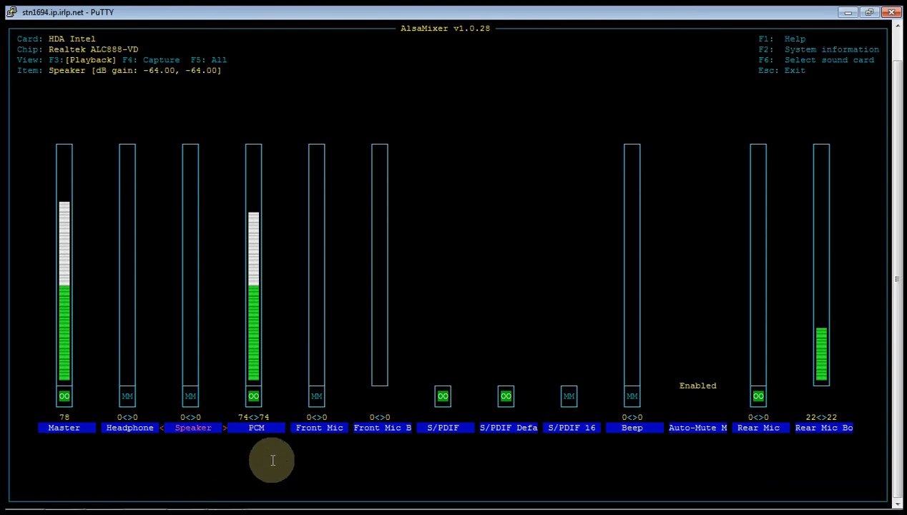
Leave Front Mic Boost at 0 after nudging it, then return to the Master control.
key("Left")
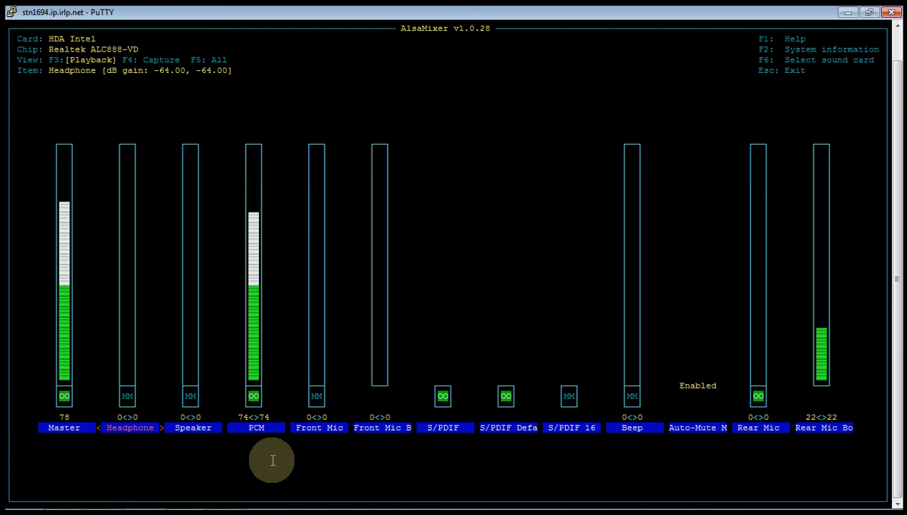
key("Right")
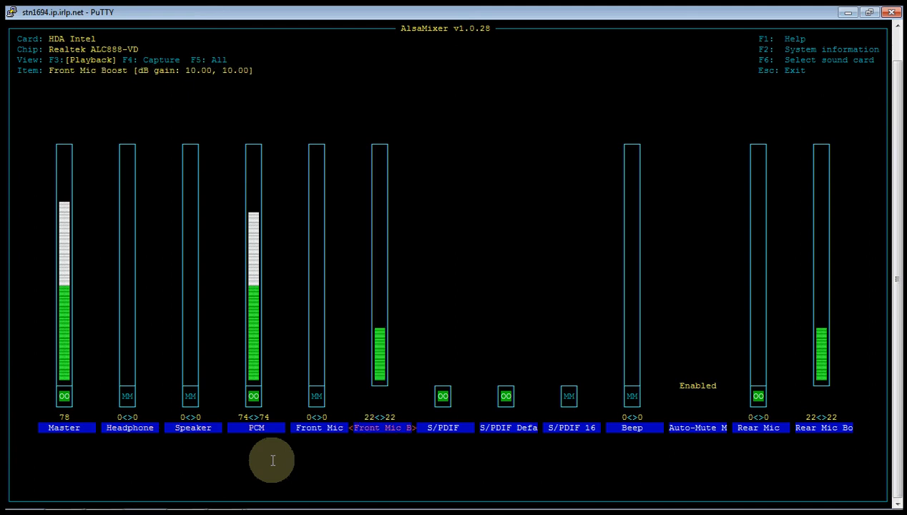
key("Down")
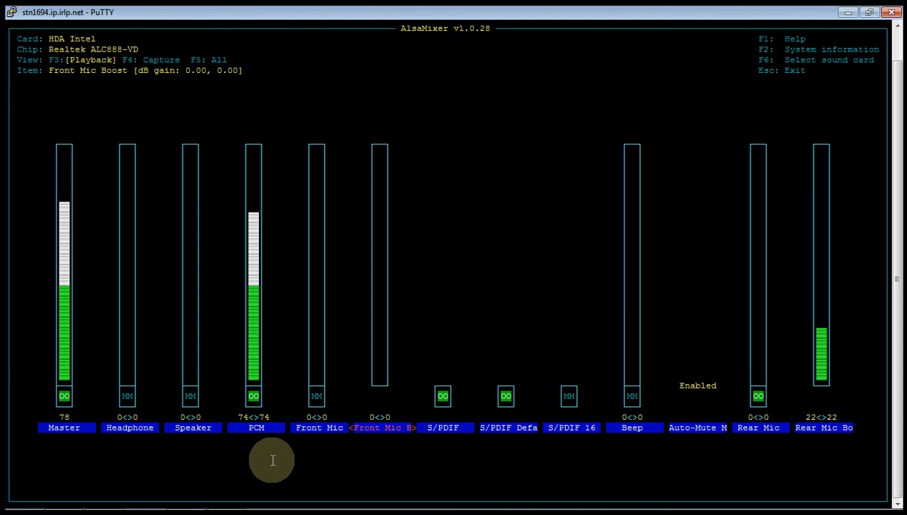
key("Home")
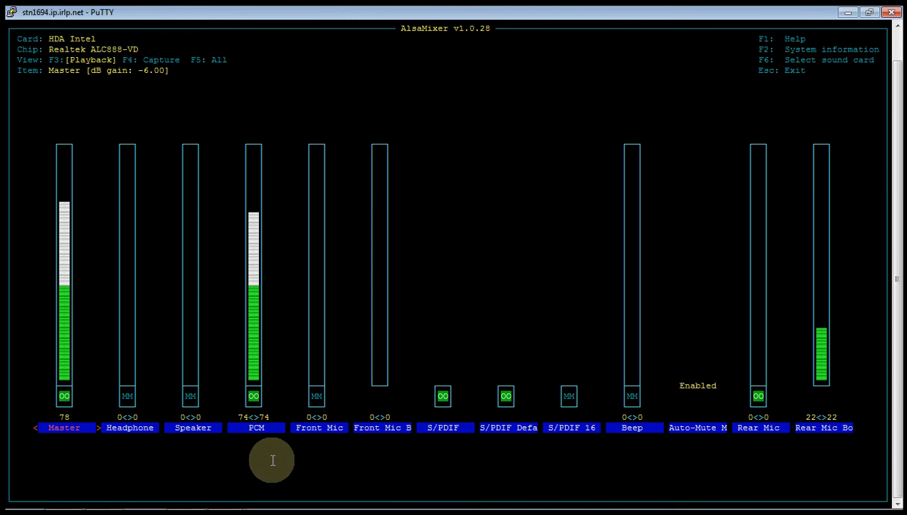
Review Beep and Auto-Mute Mode, check the capture and all views, and return to playback controls.
key("Right")
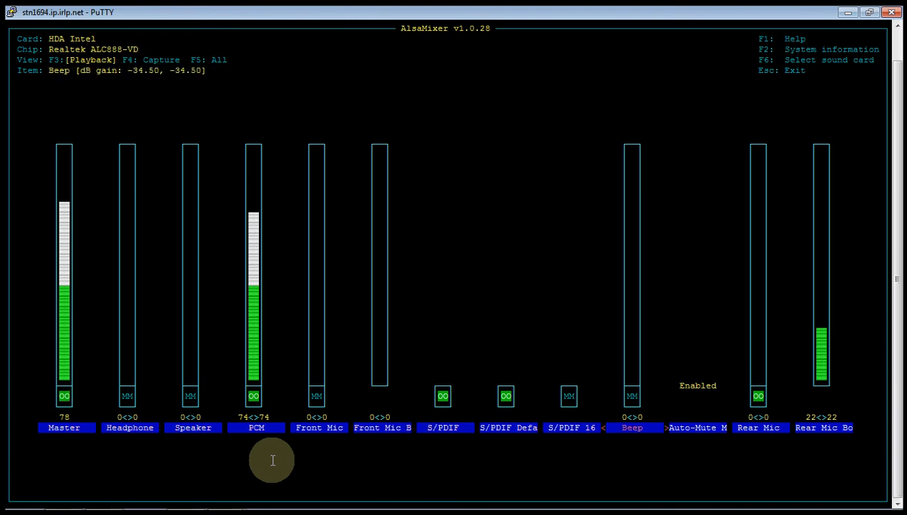
key("Right")
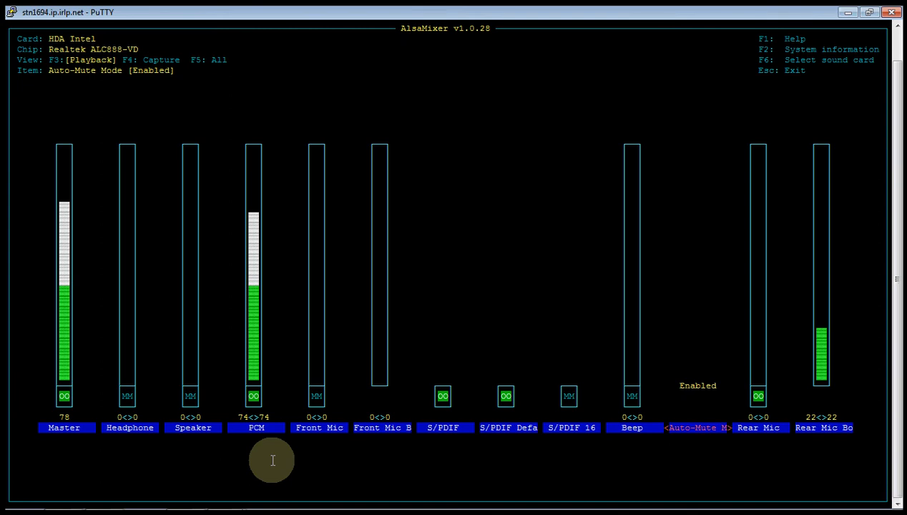
key("F4")
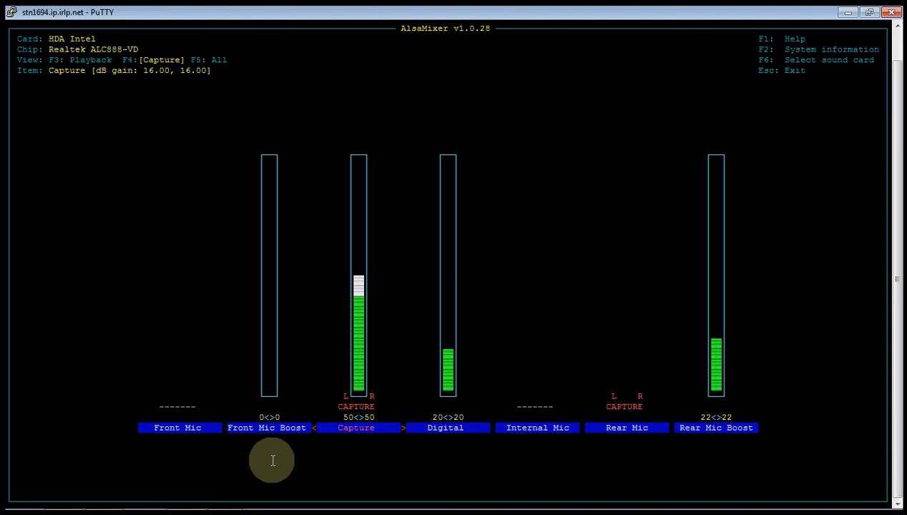
key("Right")
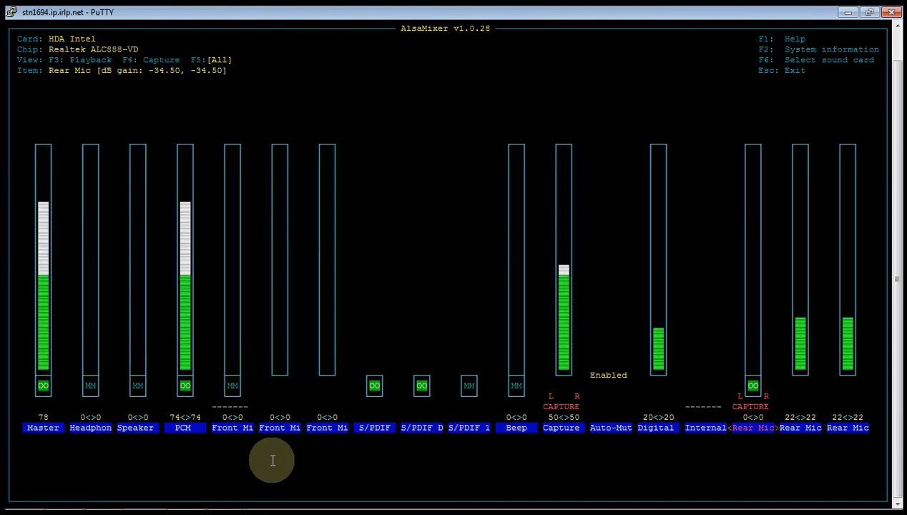
key("F3")
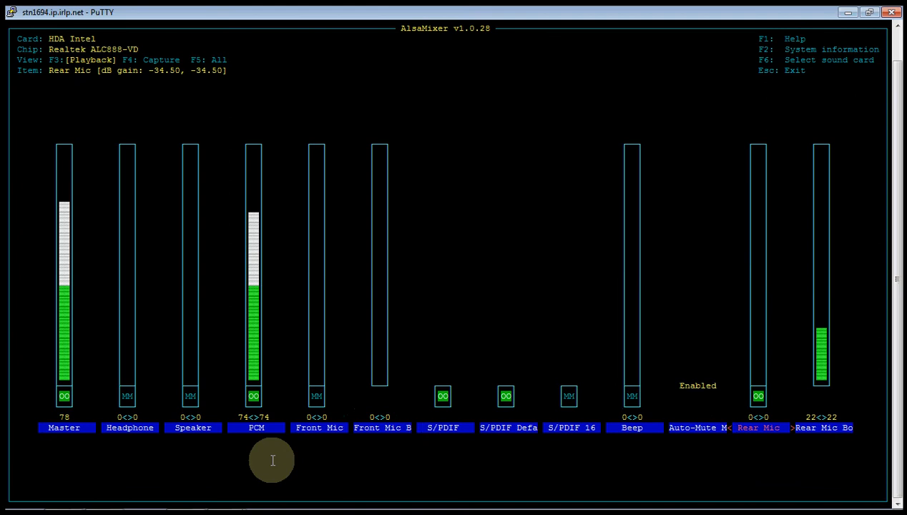
key("F1")
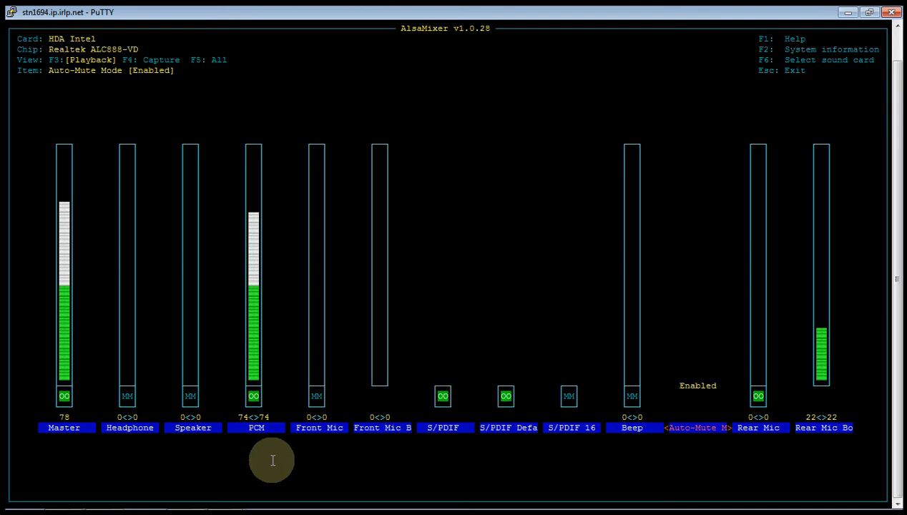
key("Left")
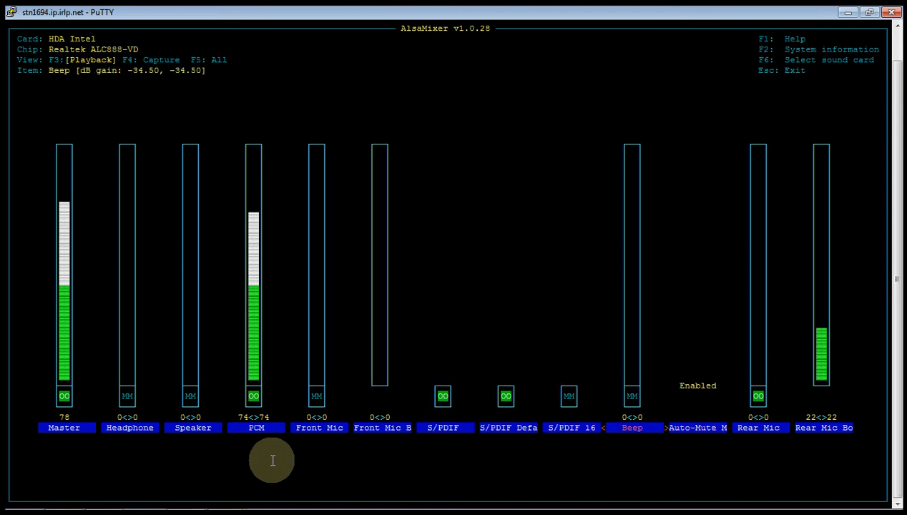
key("Left")
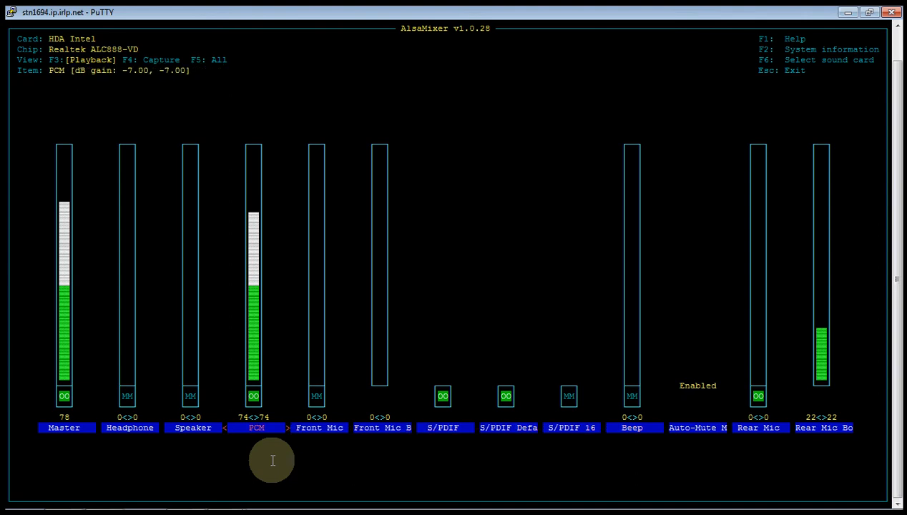
key("Left")
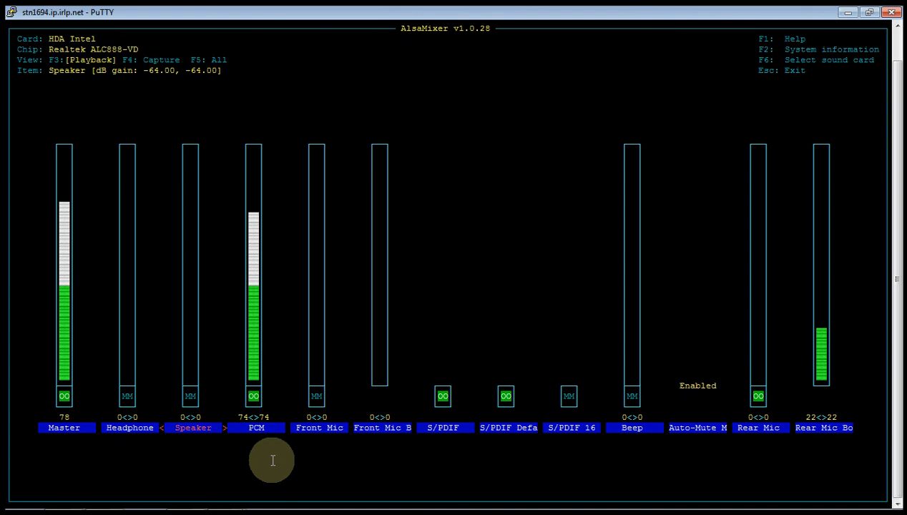
key("Left")
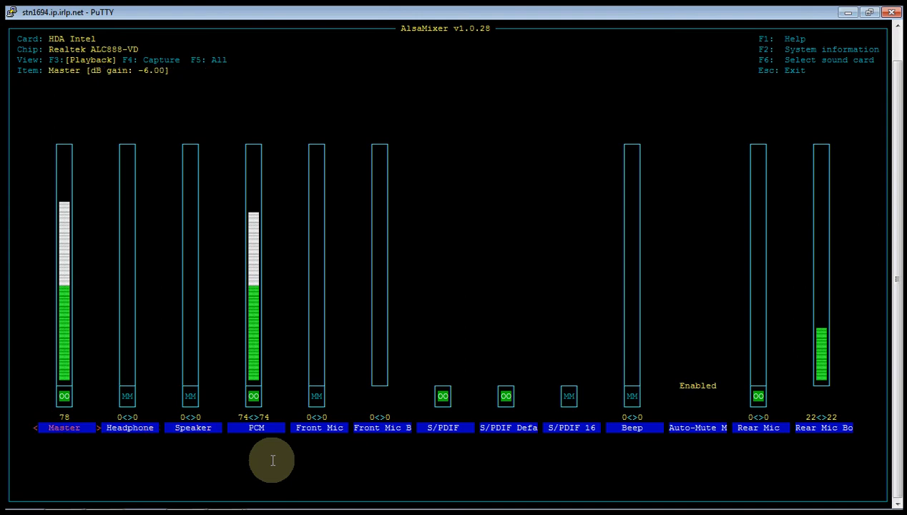
key("Up")
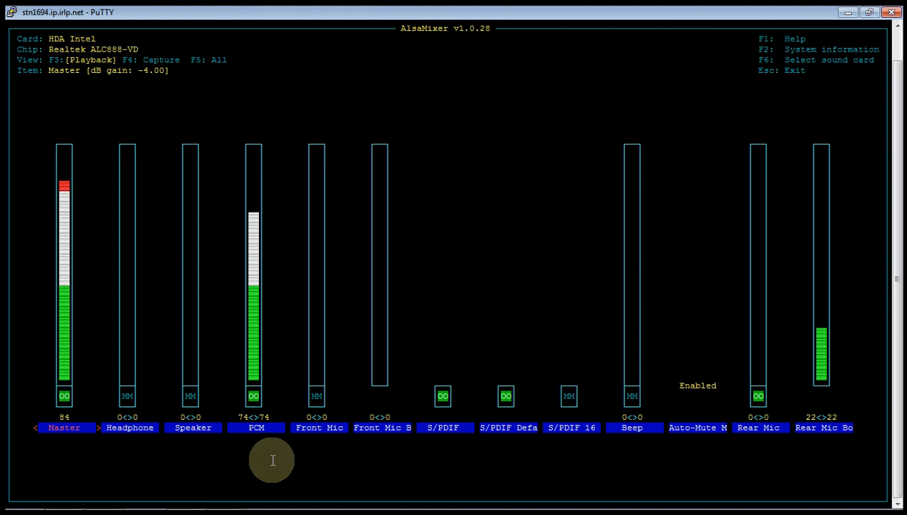
key("Down")
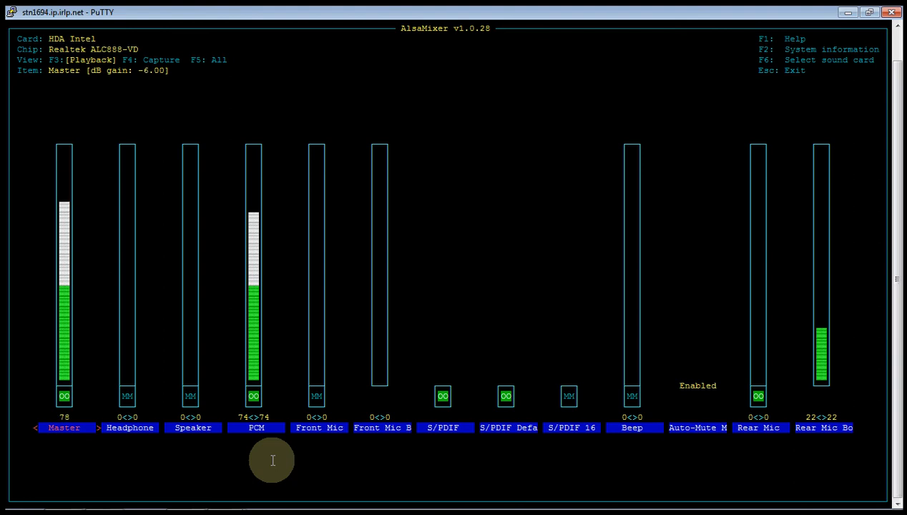
key("Right")
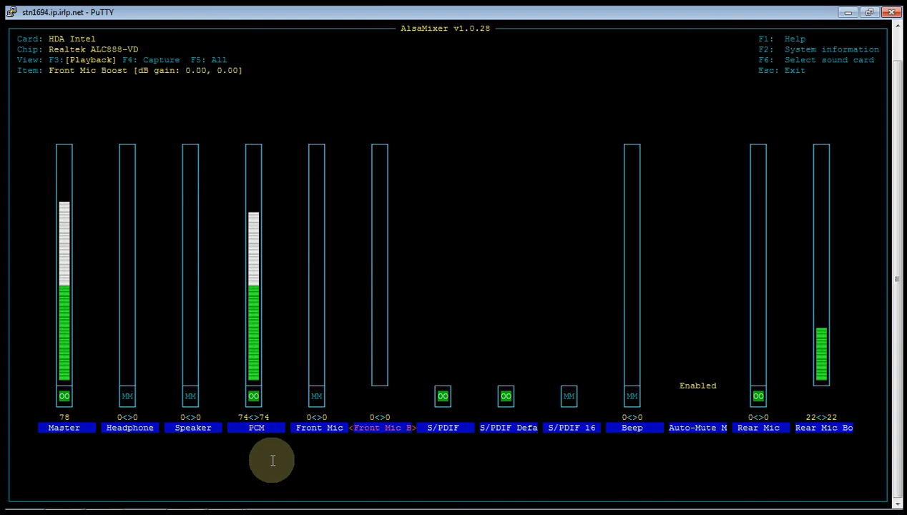
Step through PCM, S/PDIF Default PCM and Auto-Mute Mode to the Rear Mic channel.
key("Left")
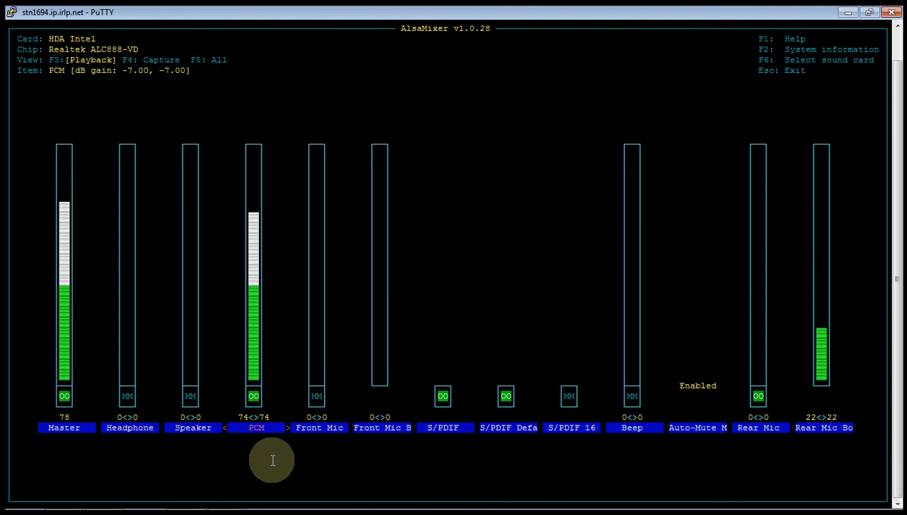
key("Right")
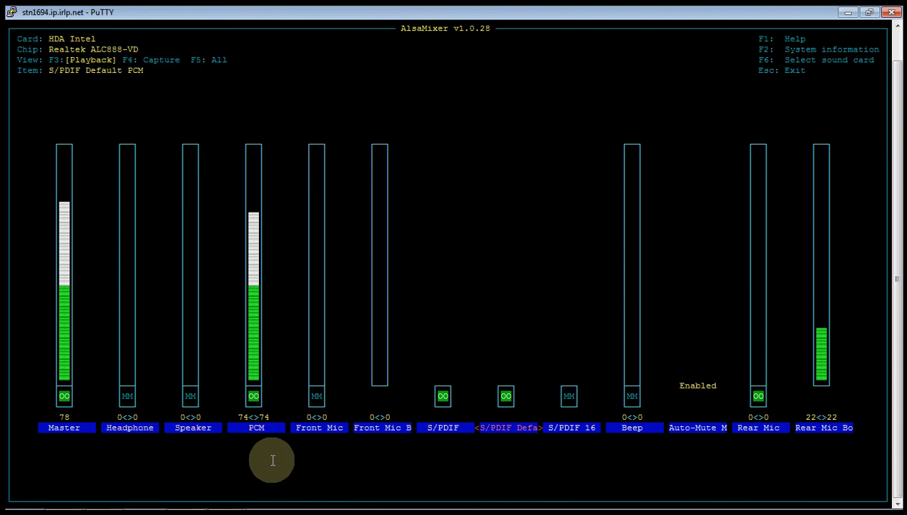
key("Right")
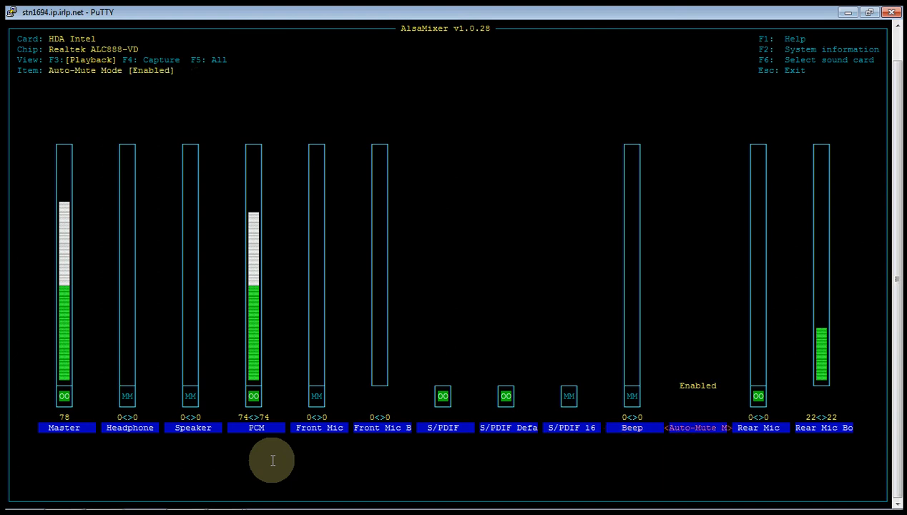
key("Right")
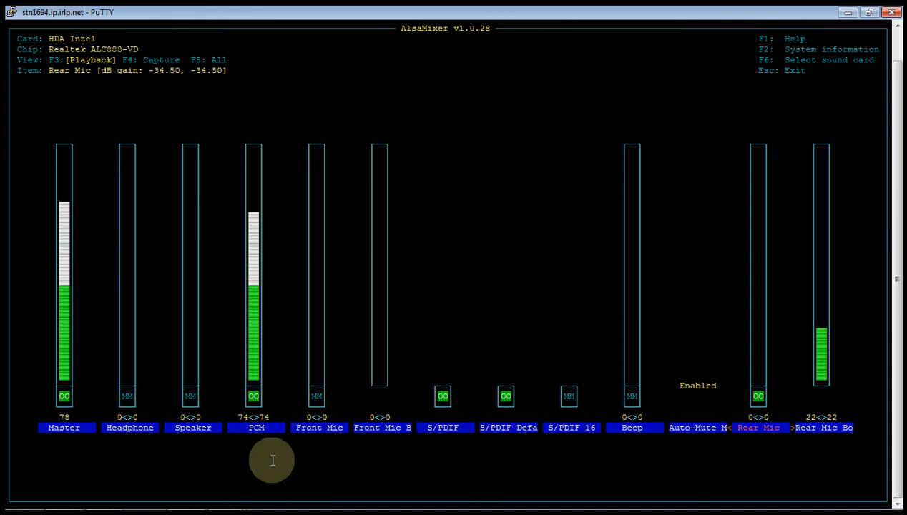
Try Rear Mic playback at 87, return it to 0, move to Rear Mic Boost and show capture channels.
key("Up")
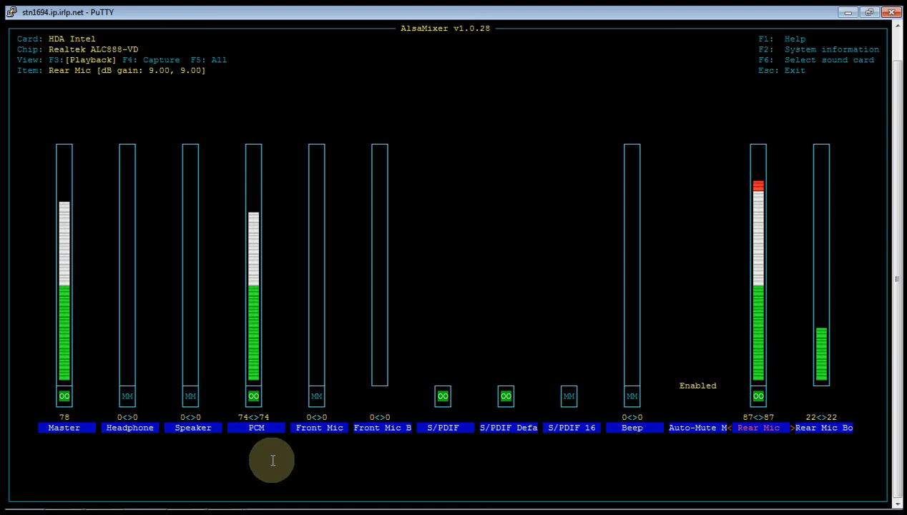
key("Down")
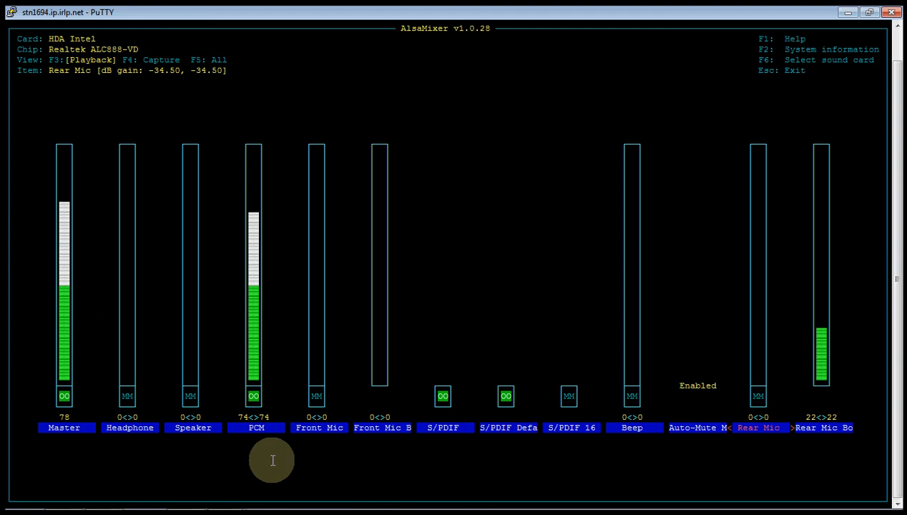
key("Right")
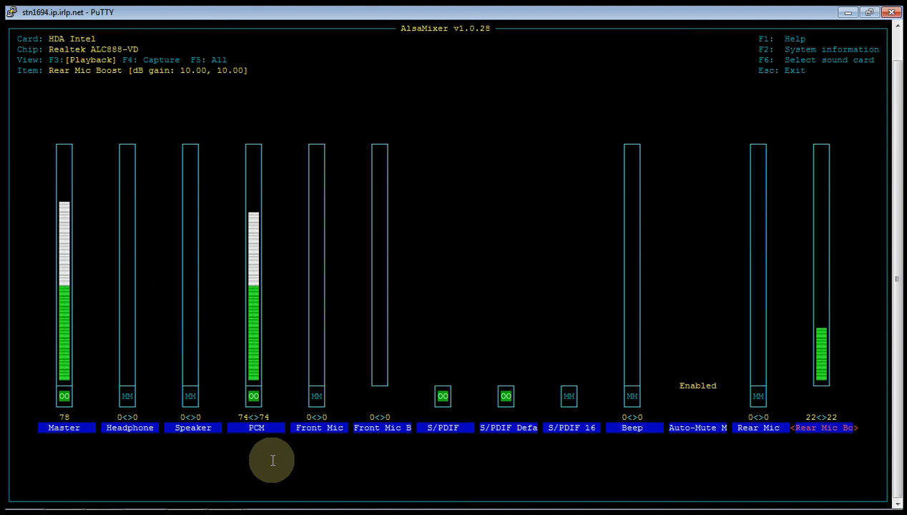
key("F4")
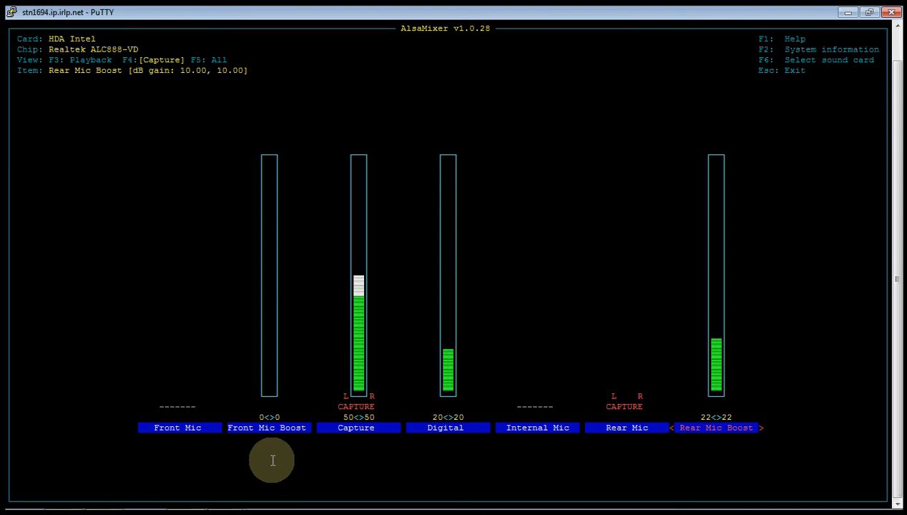
key("Left")
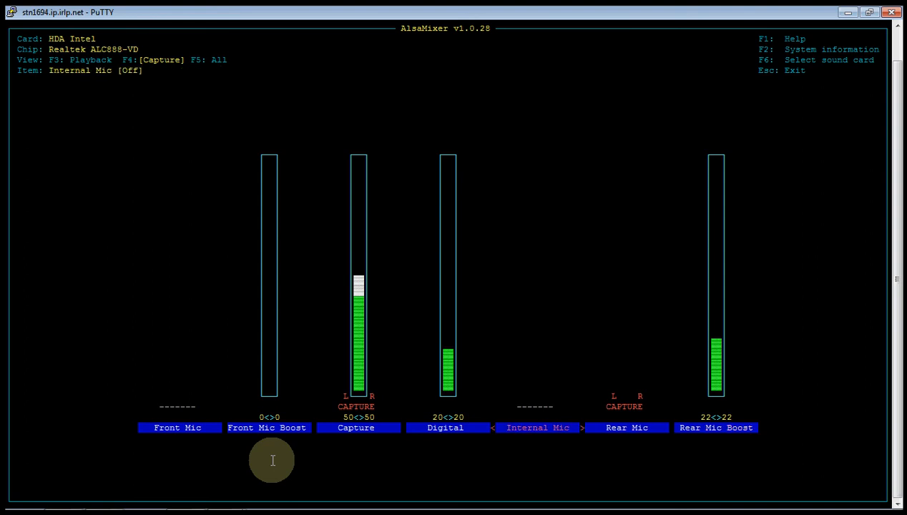
key("Left")
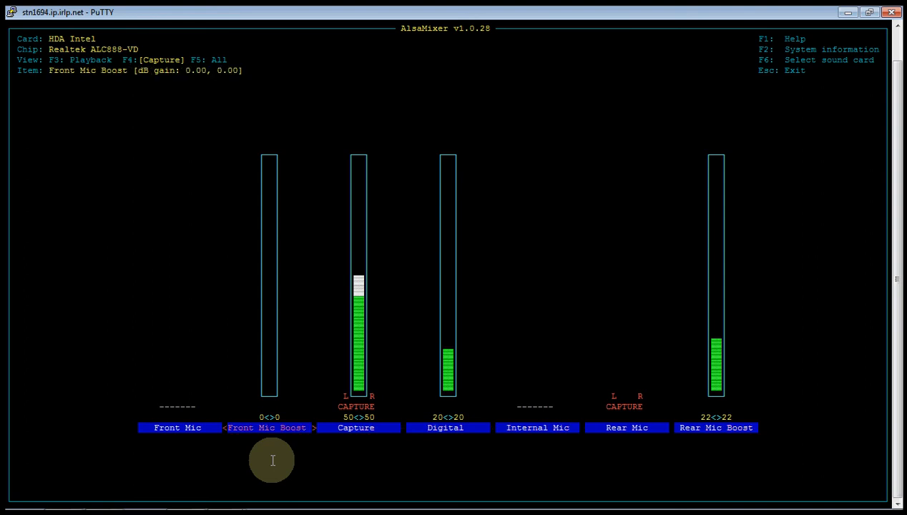
key("Left")
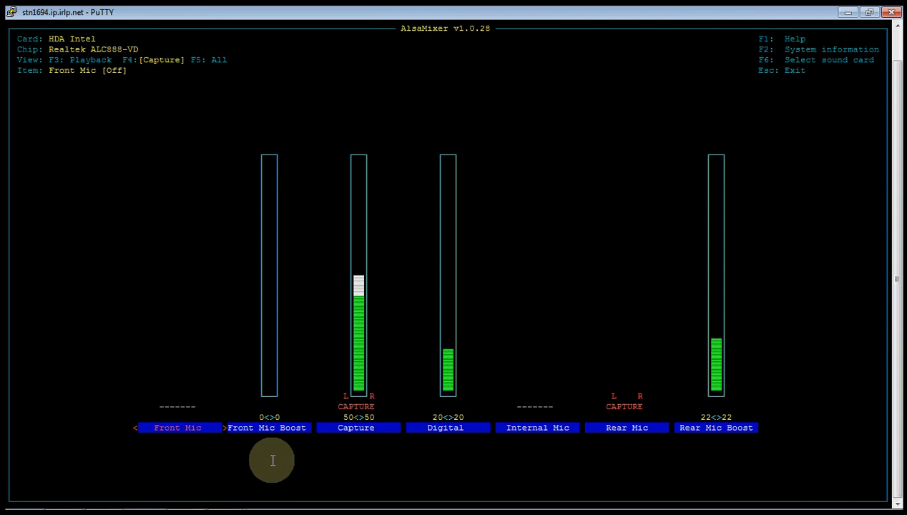
key("Right")
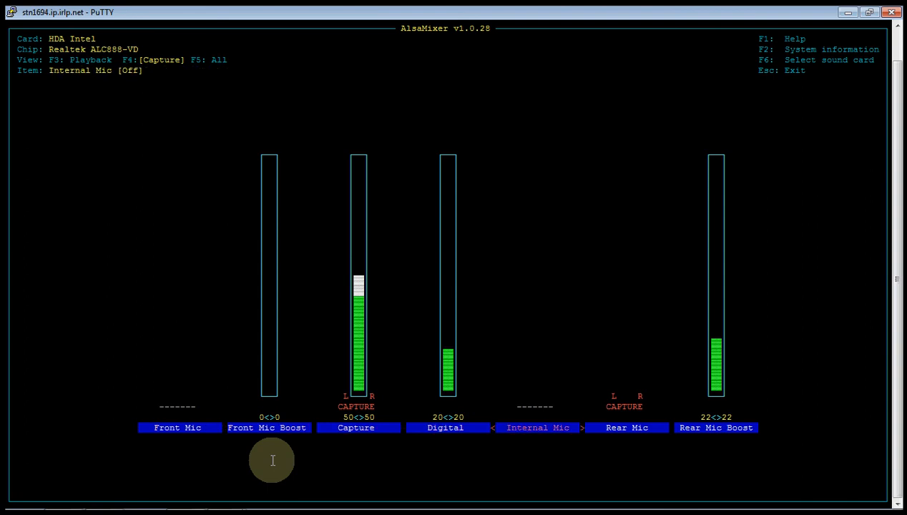
key("Right")
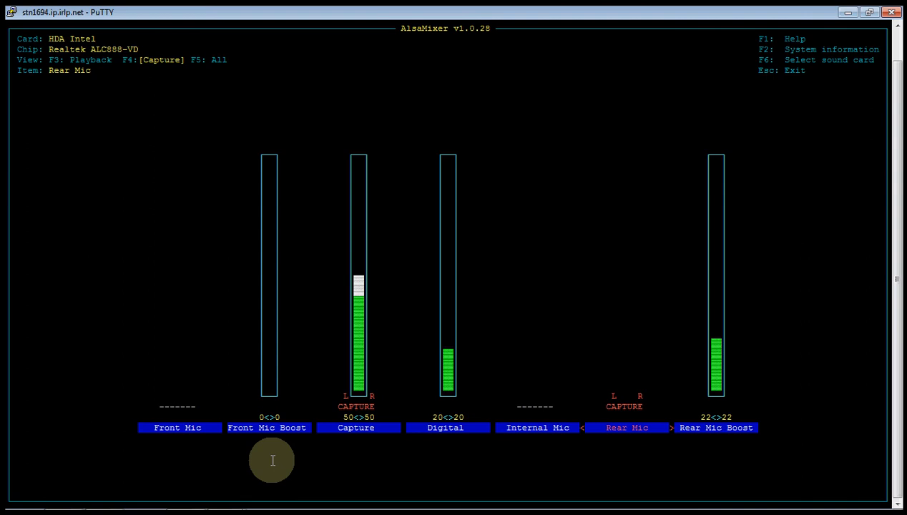
key("Home")
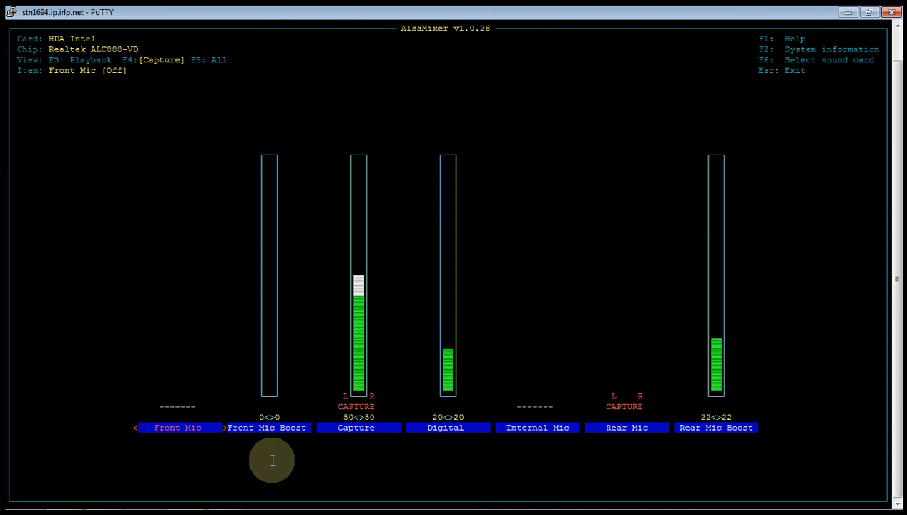
key("space")
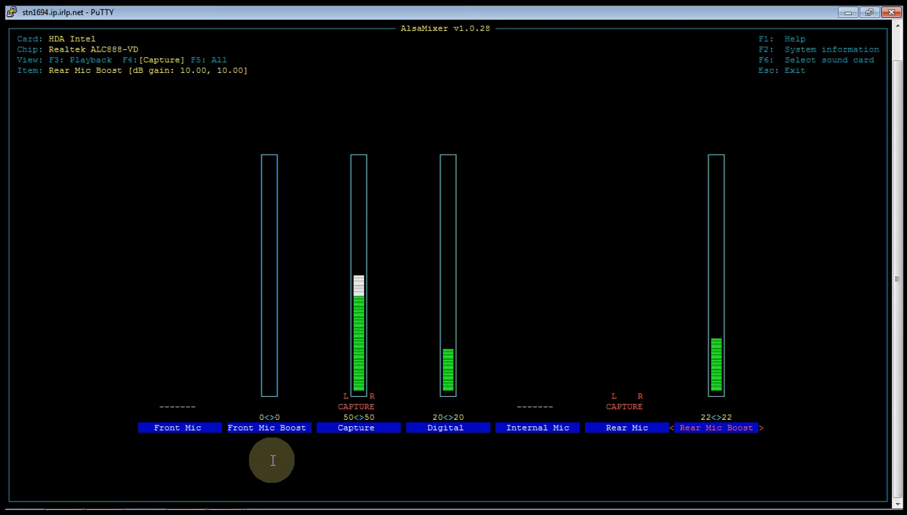
key("Left")
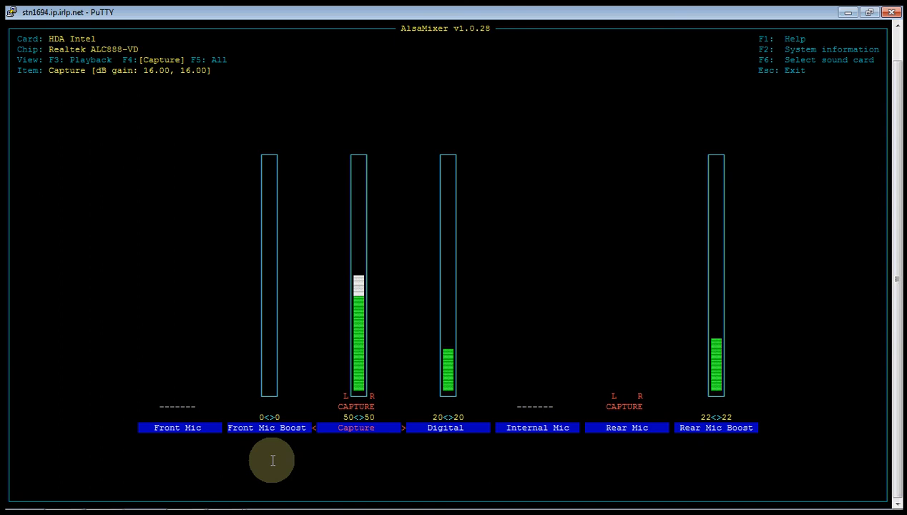
Move to the Digital channel and switch to the All view of playback and capture controls.
key("Right")
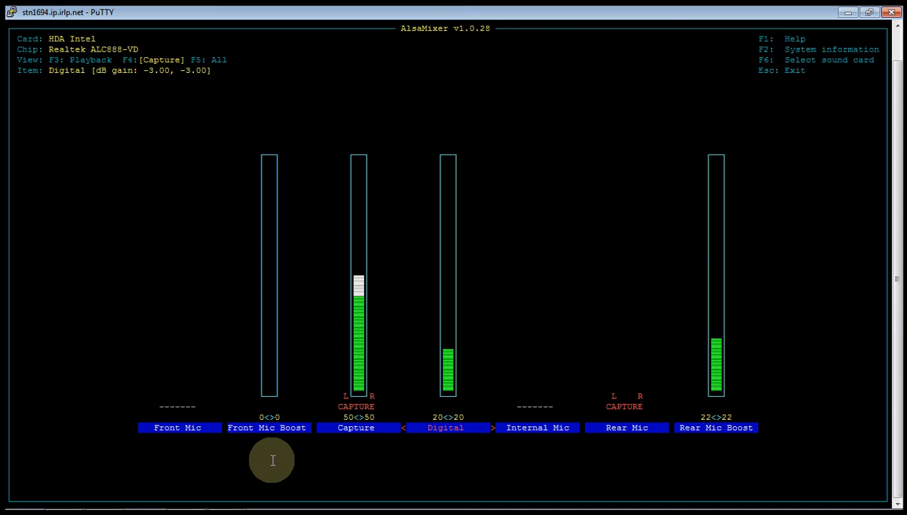
key("F5")
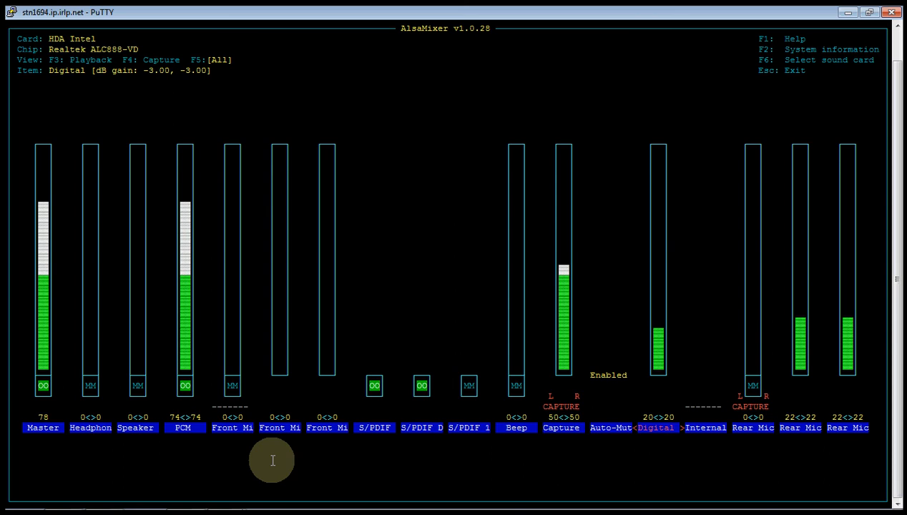
Exit alsamixer to the shell and enter alsactl store to save the levels.
key("Escape")
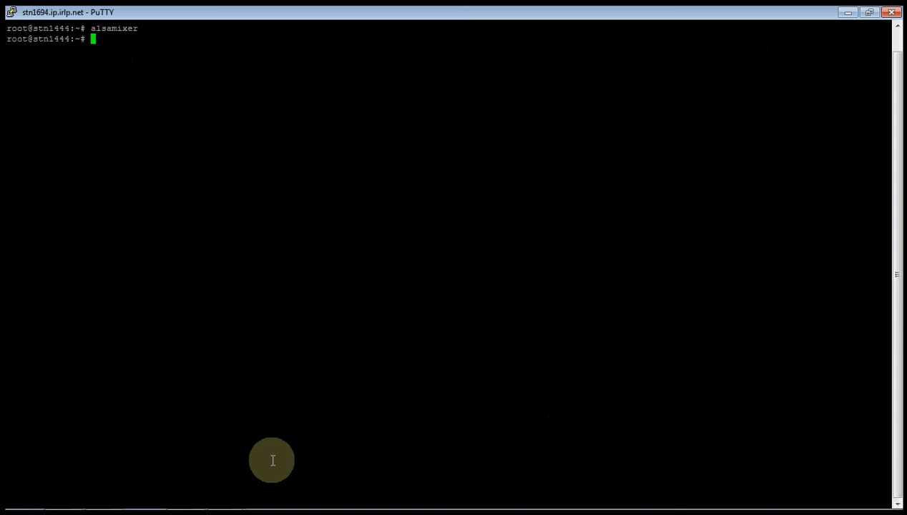
type("a")
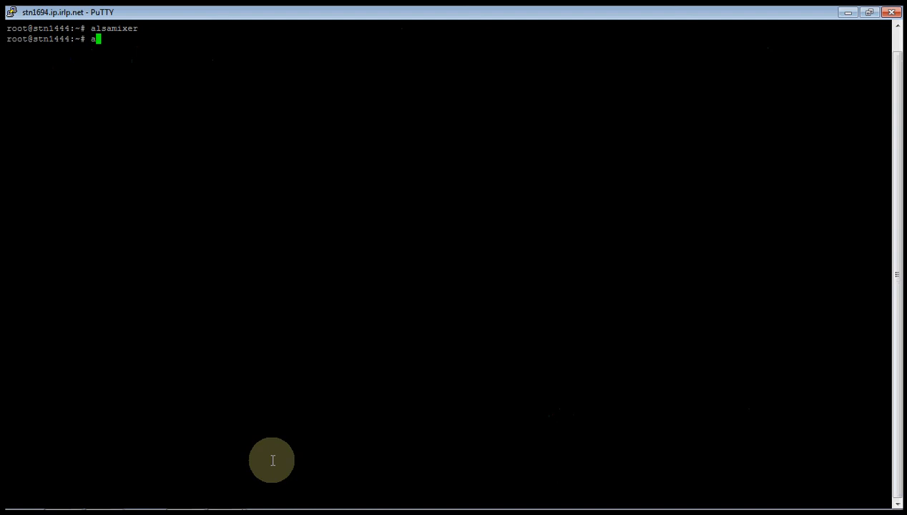
type("lsactl syt")
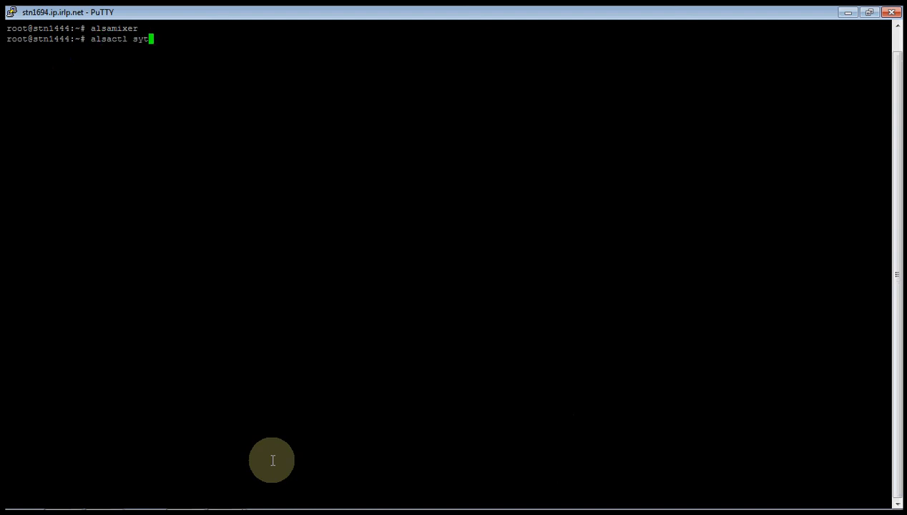
type("store")
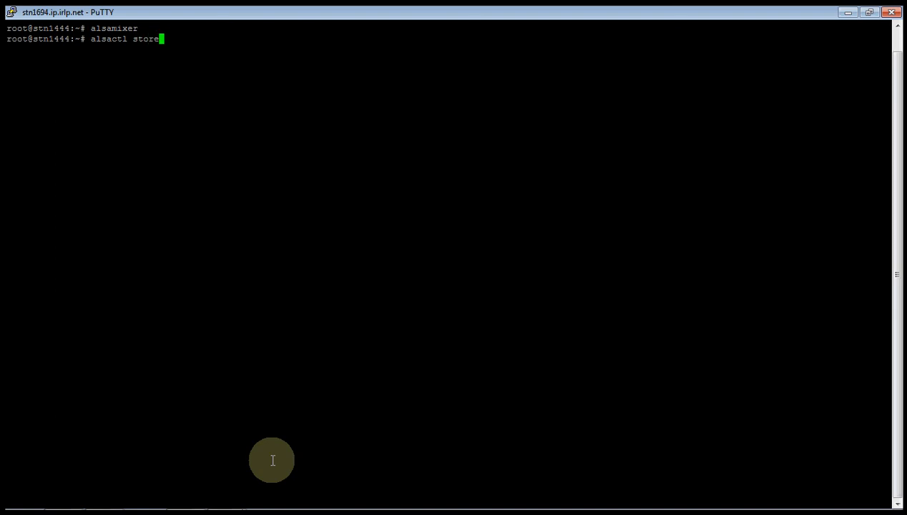